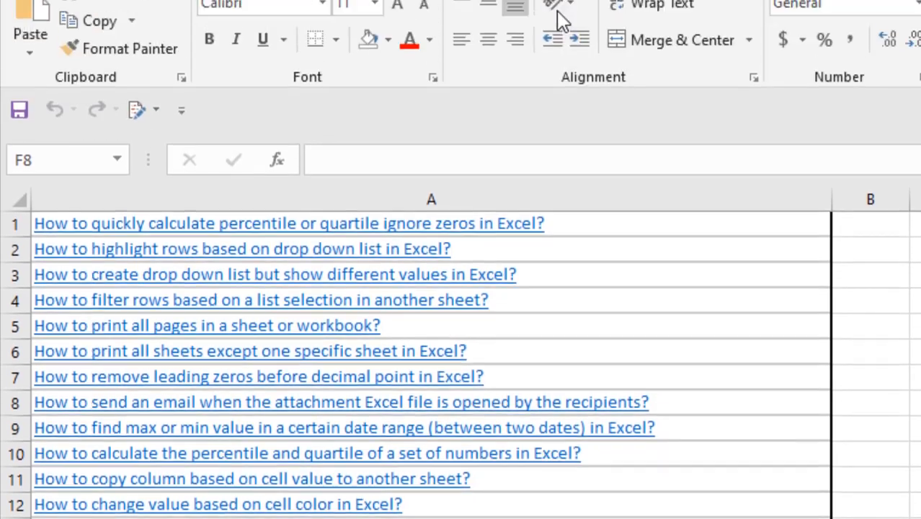
Launch the Visual Basic editor from the Developer ribbon
{"action": "left_click", "coordinate": [669, 59]}
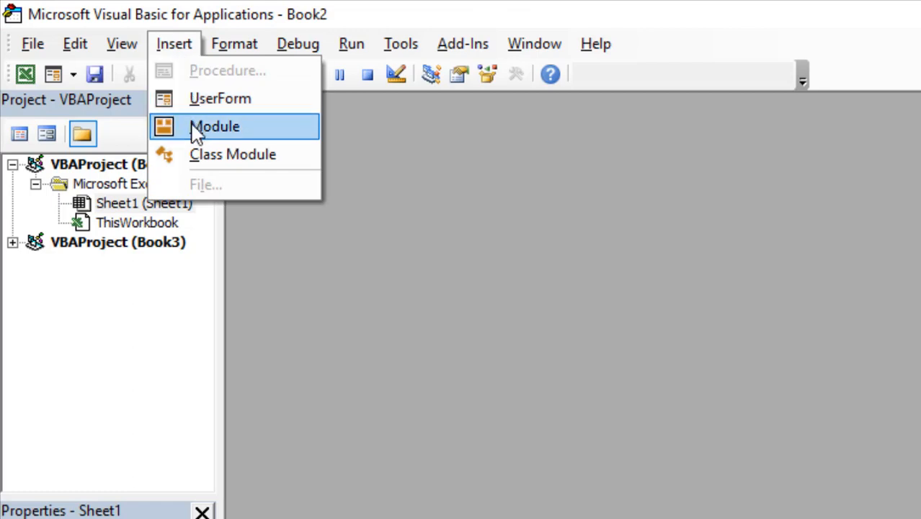
Insert a new module holding Sub DeleteHyperlink() with Cells.Hyperlinks.Delete
{"action": "left_click", "coordinate": [214, 127]}
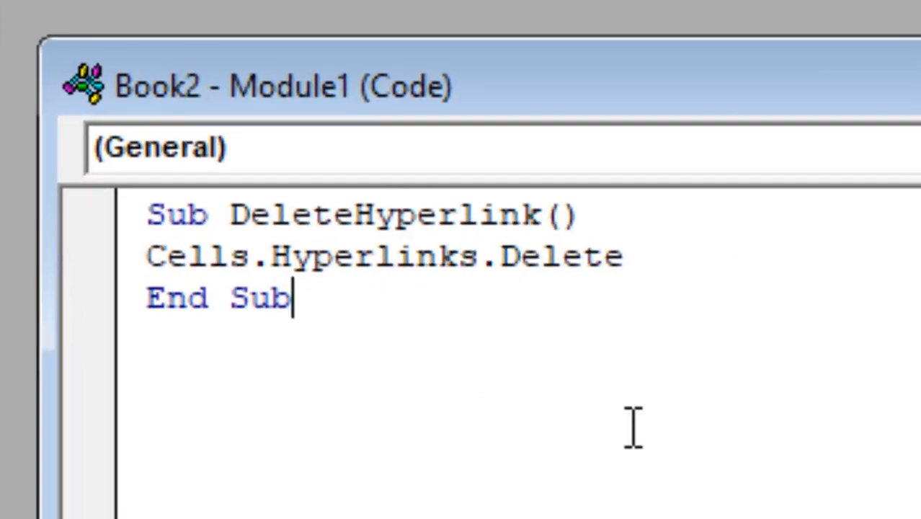
{"action": "mouse_move", "coordinate": [598, 346]}
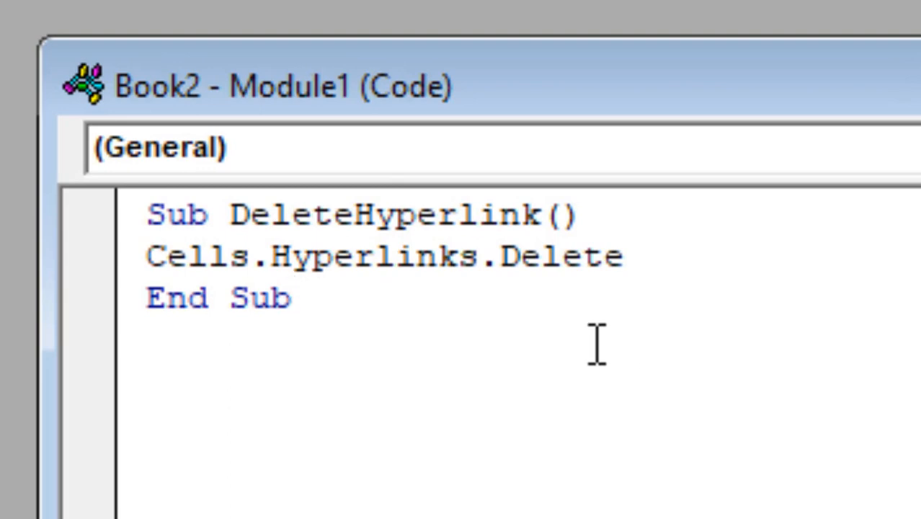
{"action": "mouse_move", "coordinate": [173, 40]}
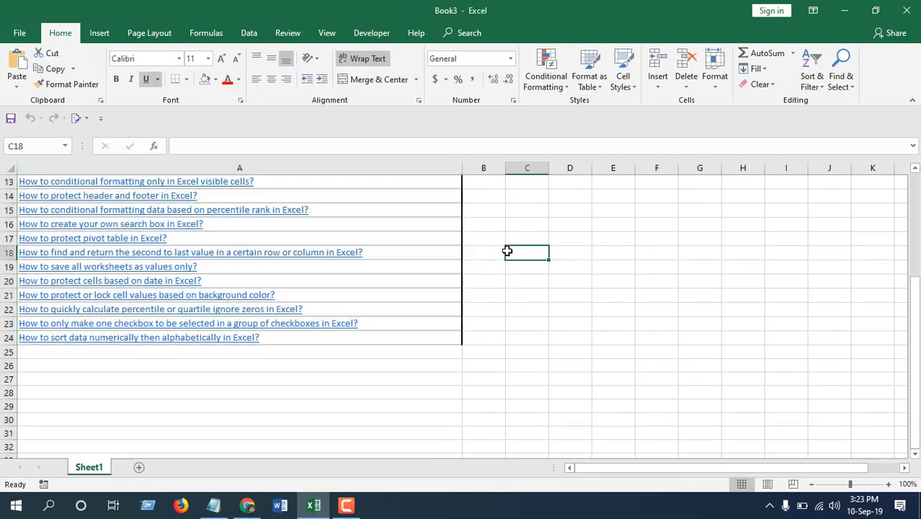
{"action": "scroll", "scroll_direction": "up", "scroll_amount": 3}
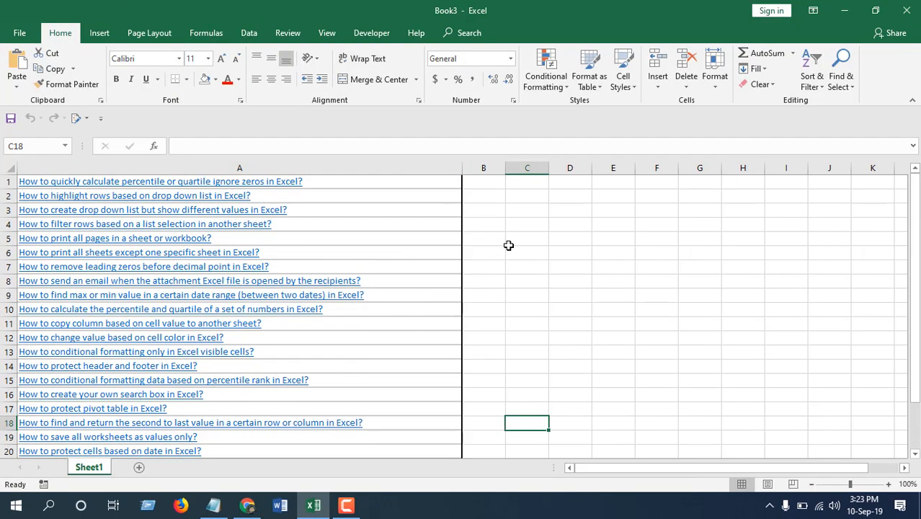
{"action": "mouse_move", "coordinate": [493, 207]}
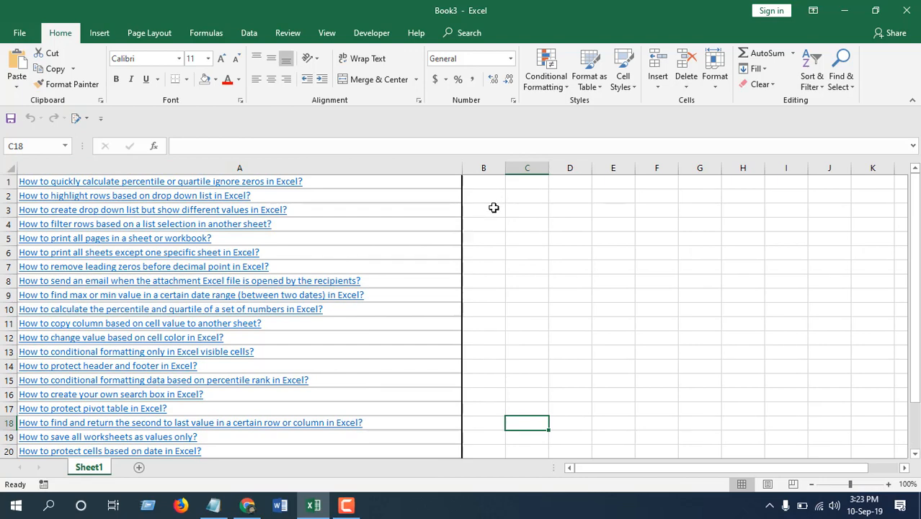
{"action": "mouse_move", "coordinate": [475, 208]}
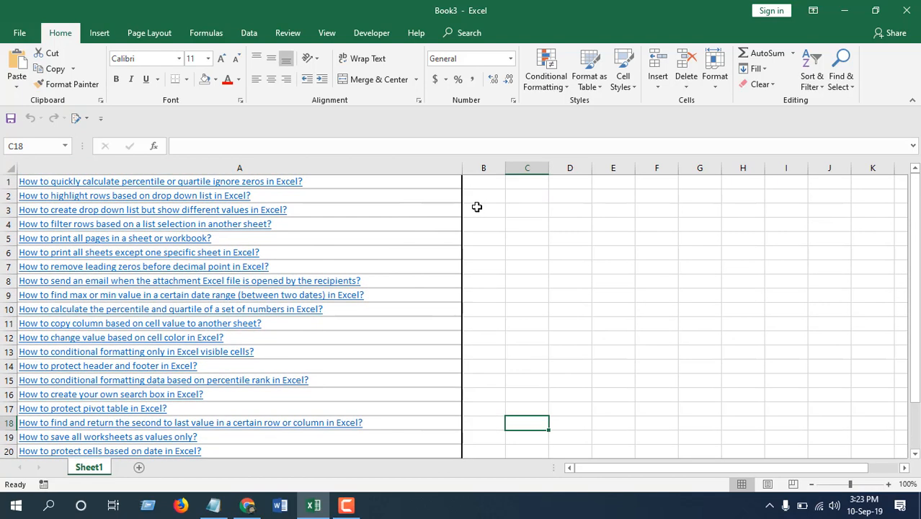
Strip the hyperlinks from the whole of column A via Remove Hyperlinks
{"action": "left_click", "coordinate": [239, 167]}
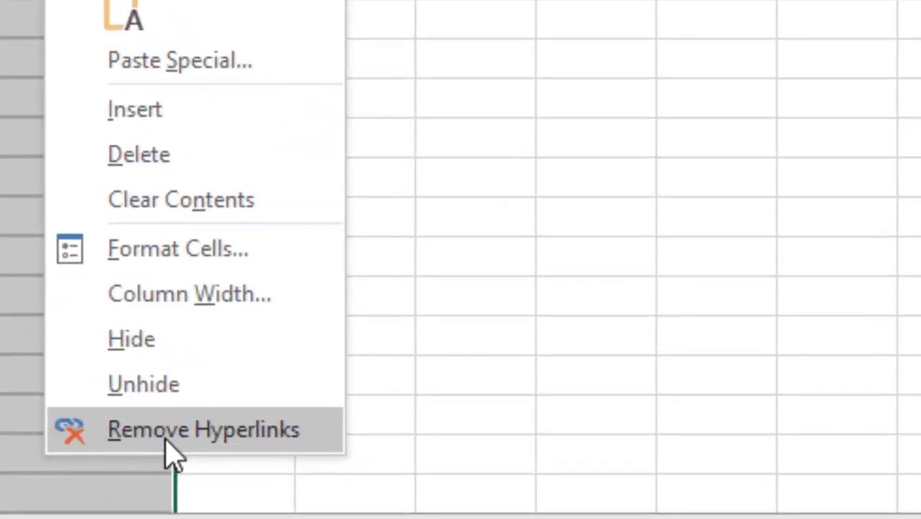
{"action": "left_click", "coordinate": [203, 429]}
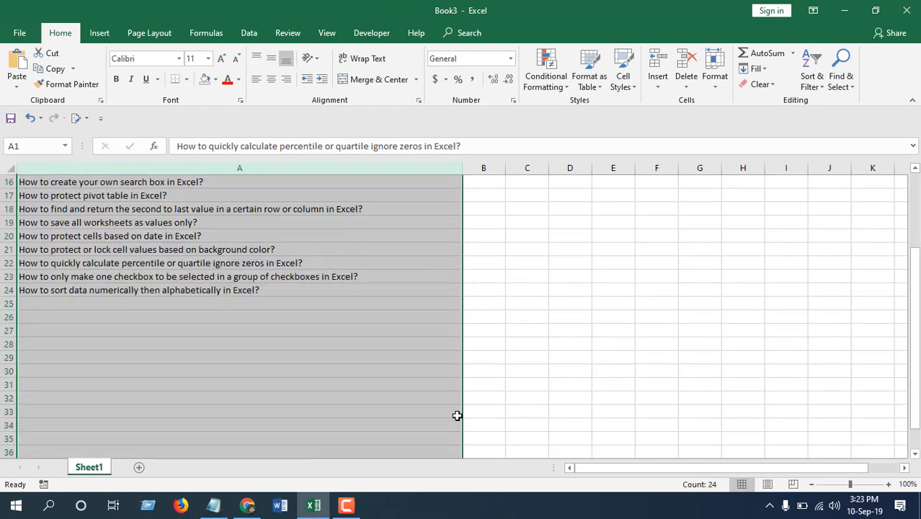
{"action": "scroll", "scroll_direction": "up", "scroll_amount": 3}
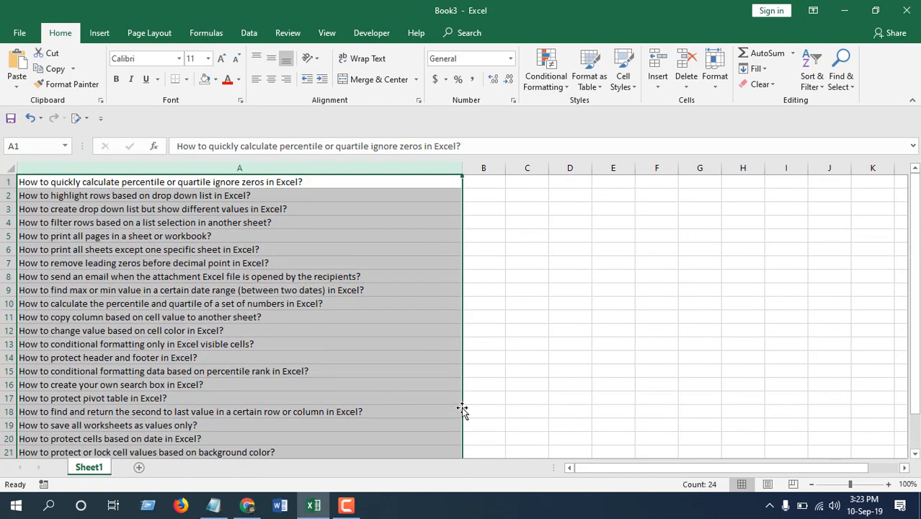
{"action": "mouse_move", "coordinate": [467, 398]}
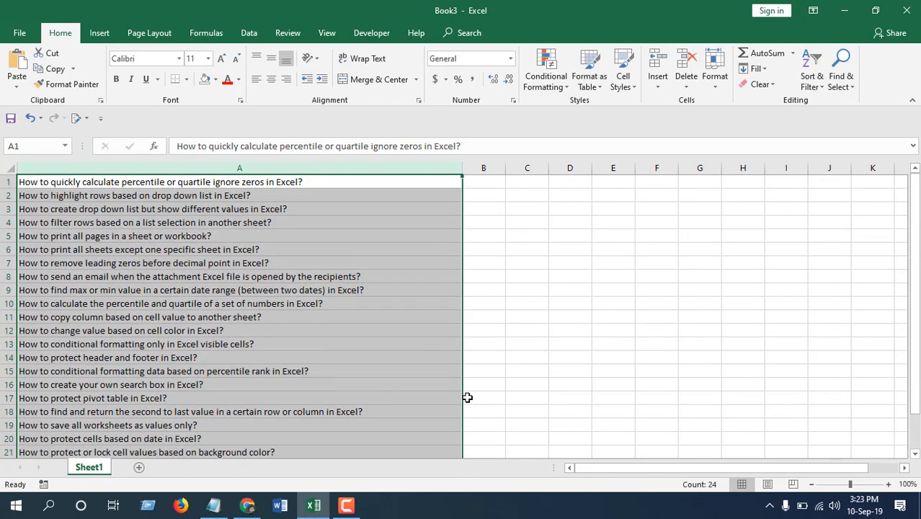
{"action": "mouse_move", "coordinate": [471, 380]}
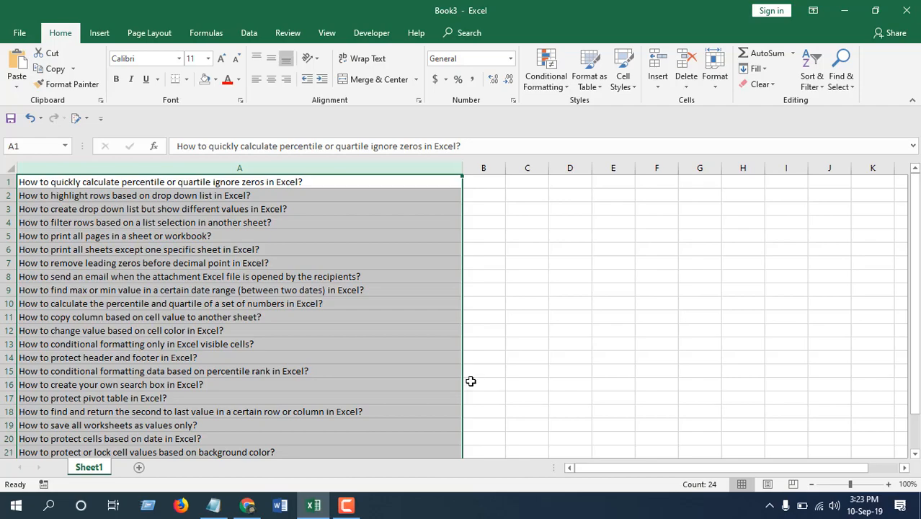